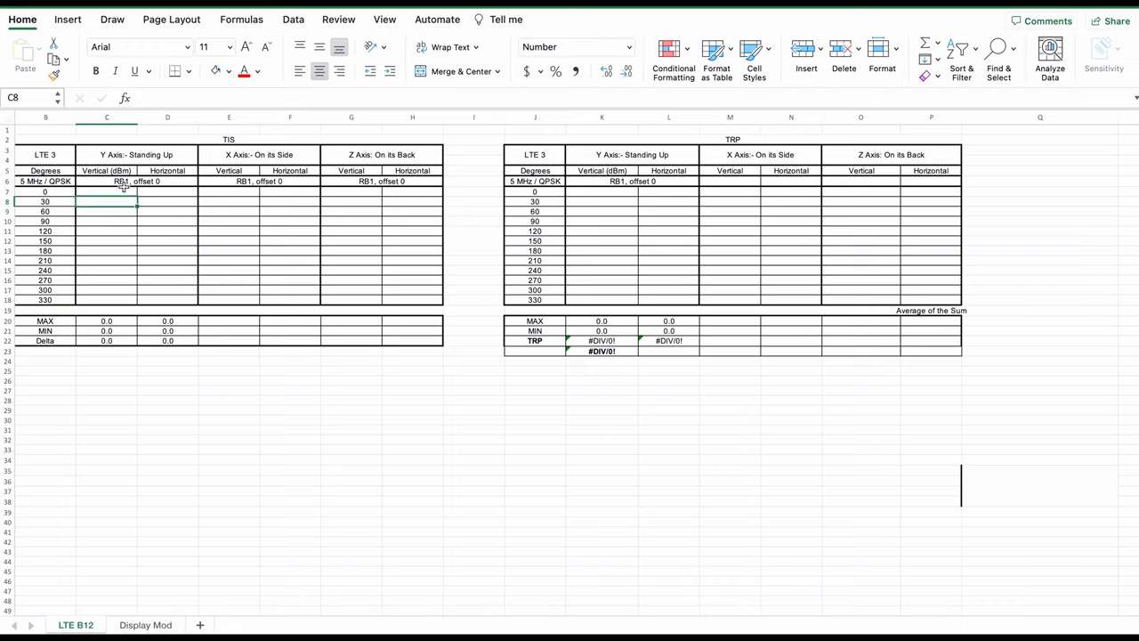
click(107, 192)
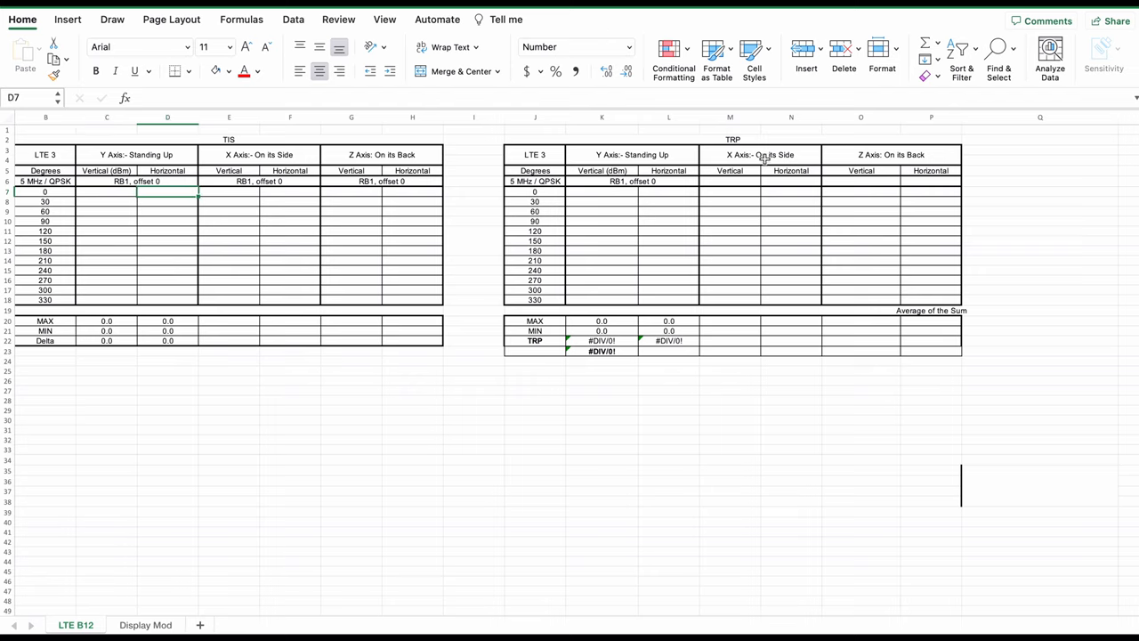
click(534, 153)
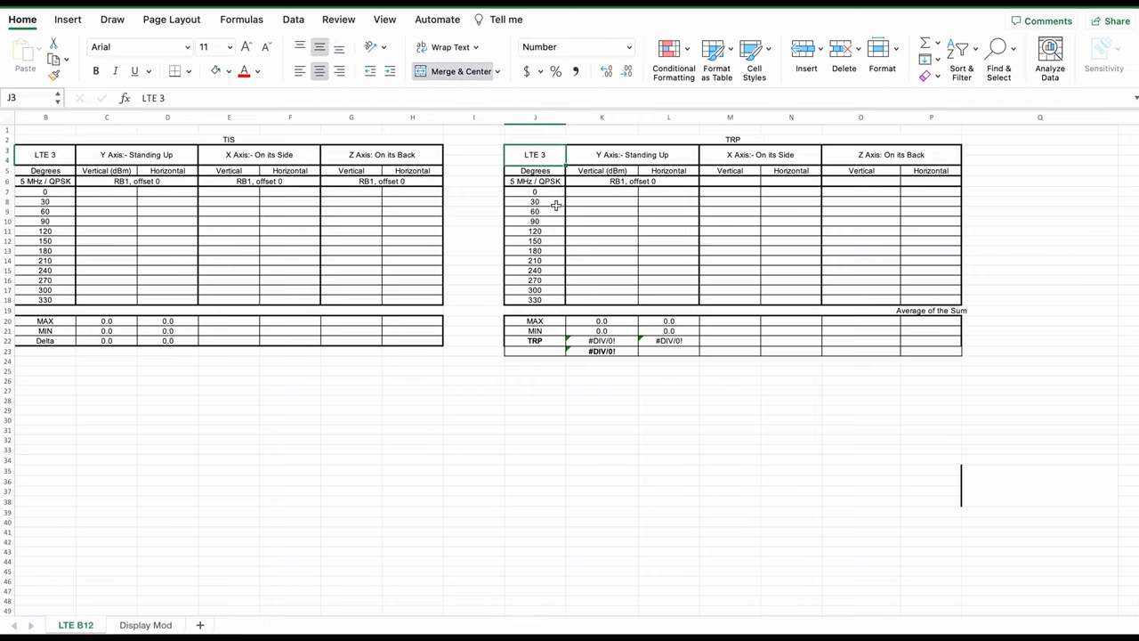
click(534, 192)
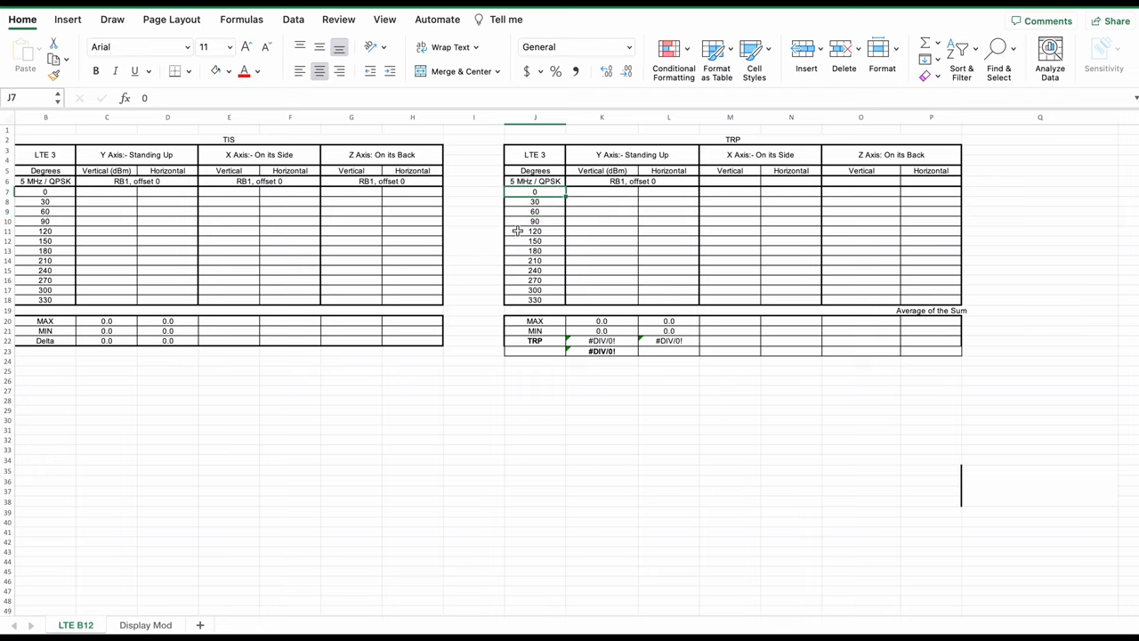
click(534, 221)
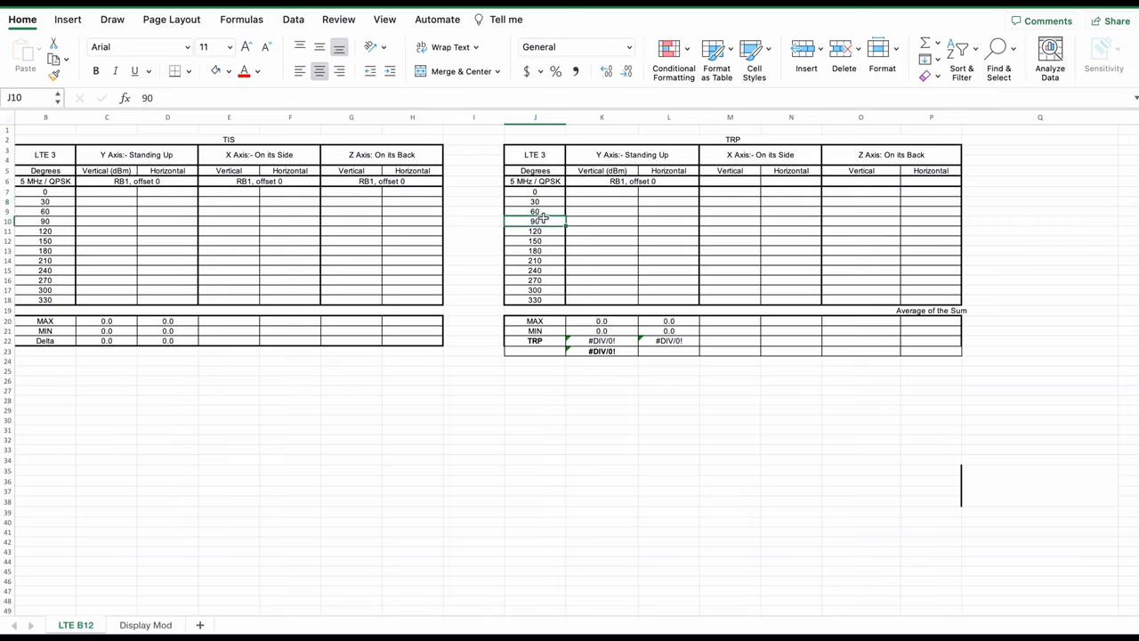
click(534, 270)
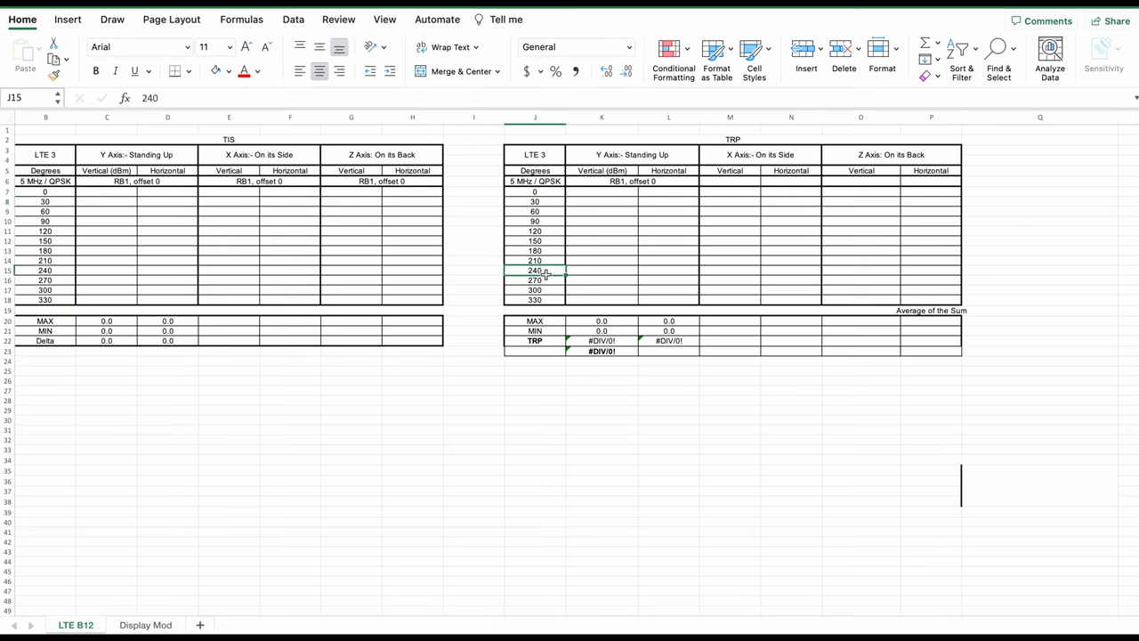
click(534, 290)
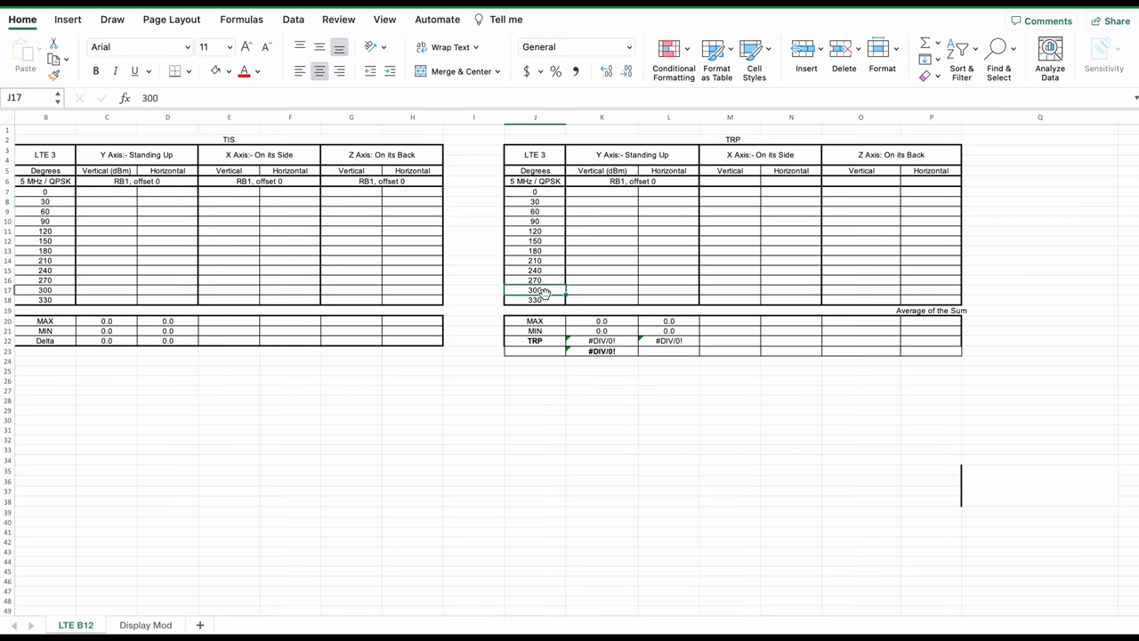
click(534, 299)
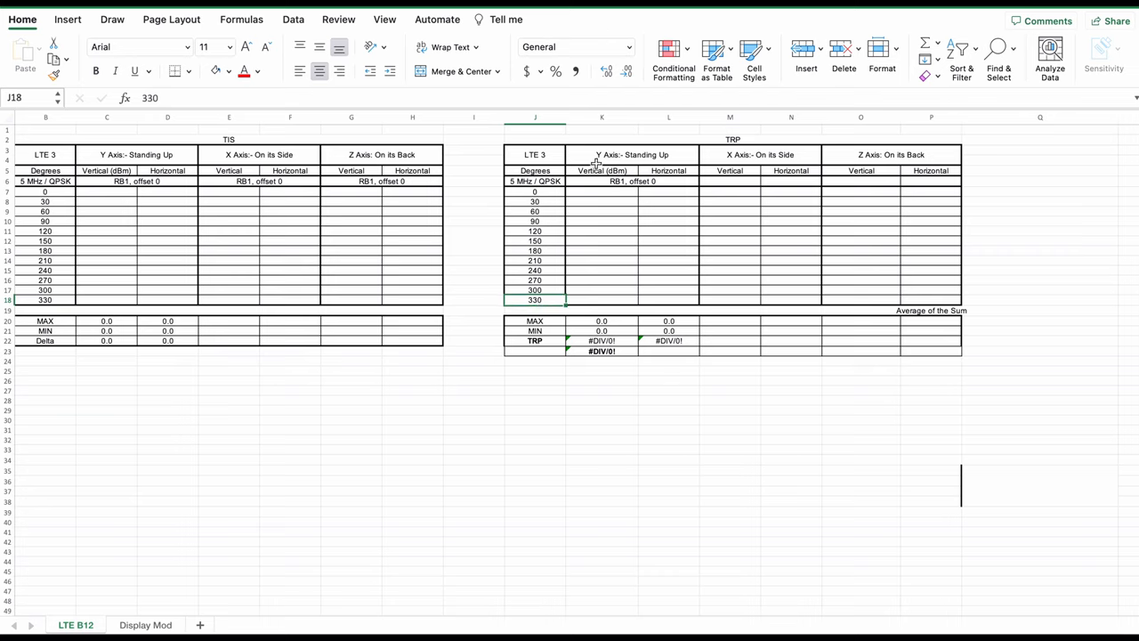
click(601, 210)
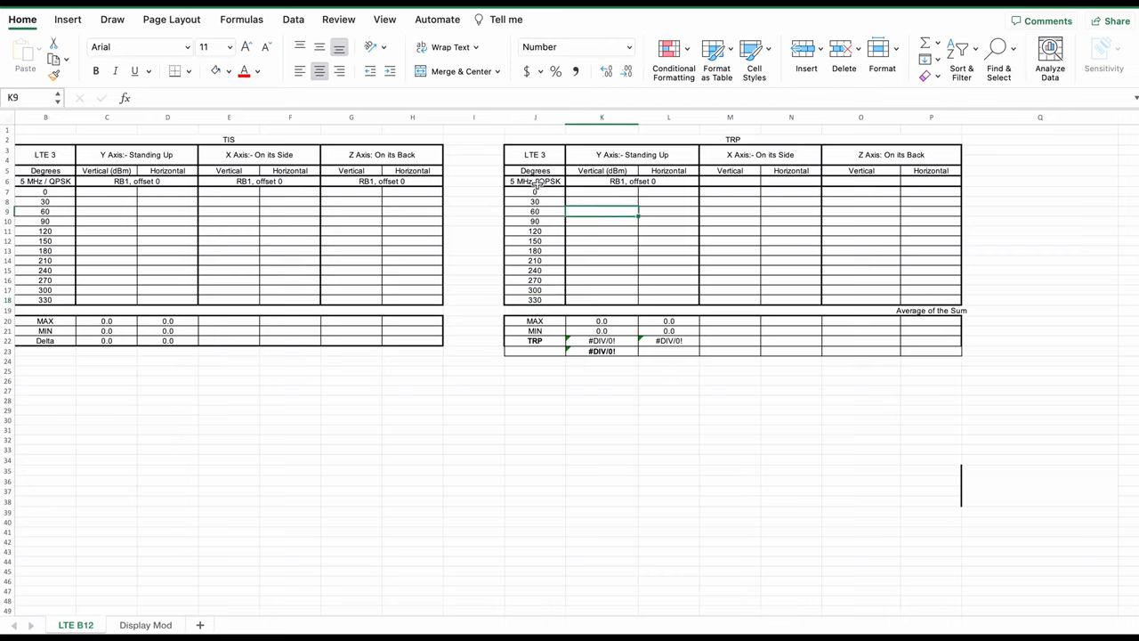
mouse_move(121, 155)
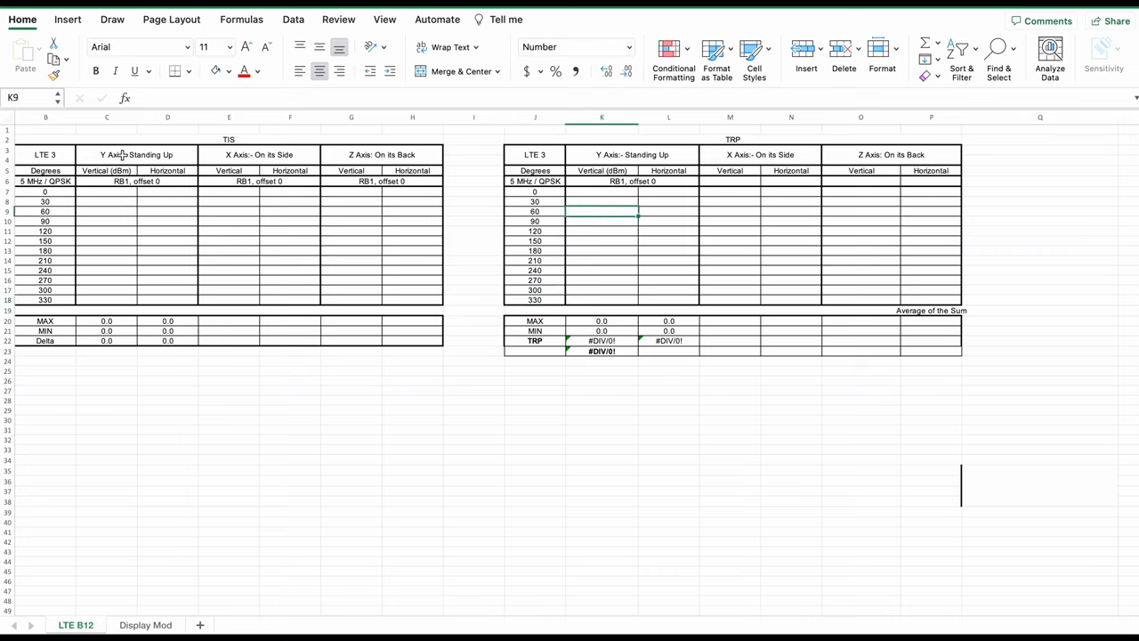